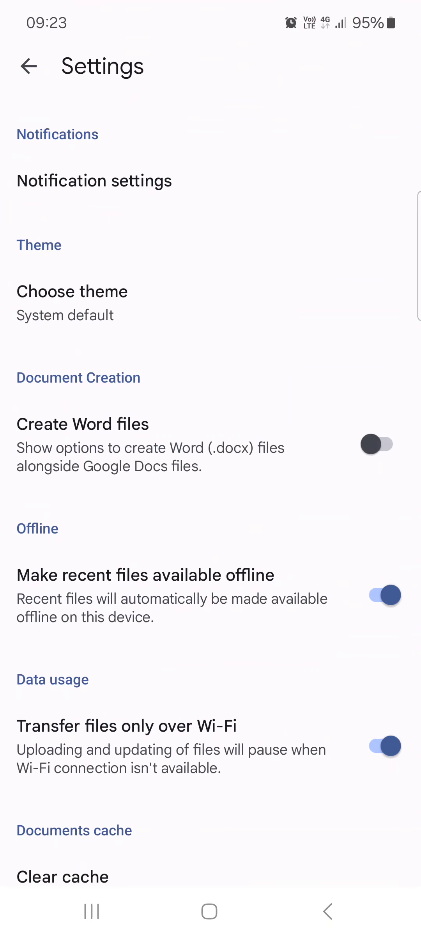
# Return from Docs Settings to the Drive files list starting with Brochure
pyautogui.click(28, 65)
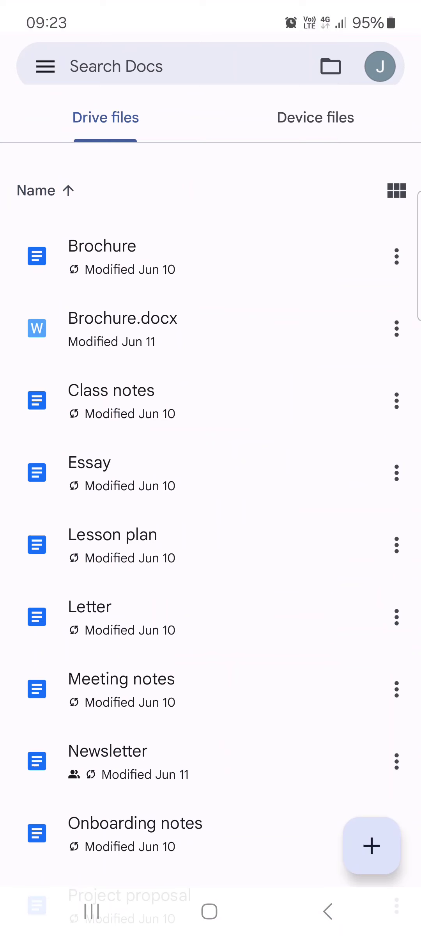
# Reach the Android App notifications page for Docs via the menu's Settings
pyautogui.click(44, 65)
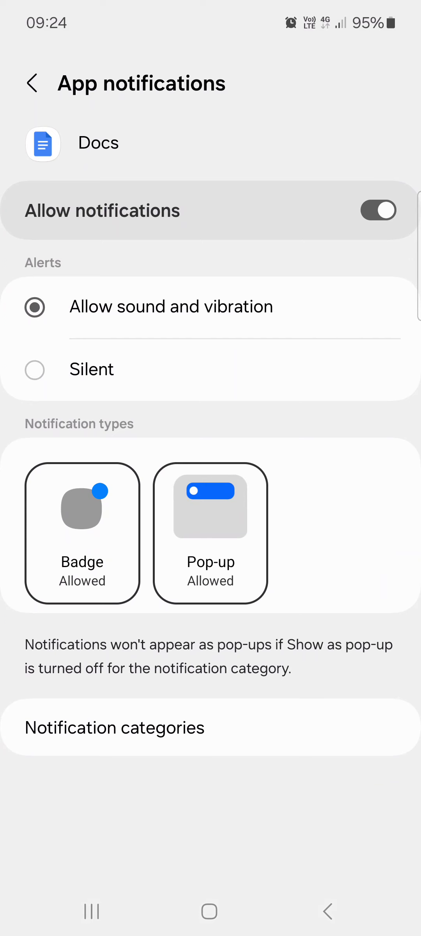
# Switch Allow notifications for Docs off and then back on
pyautogui.click(378, 210)
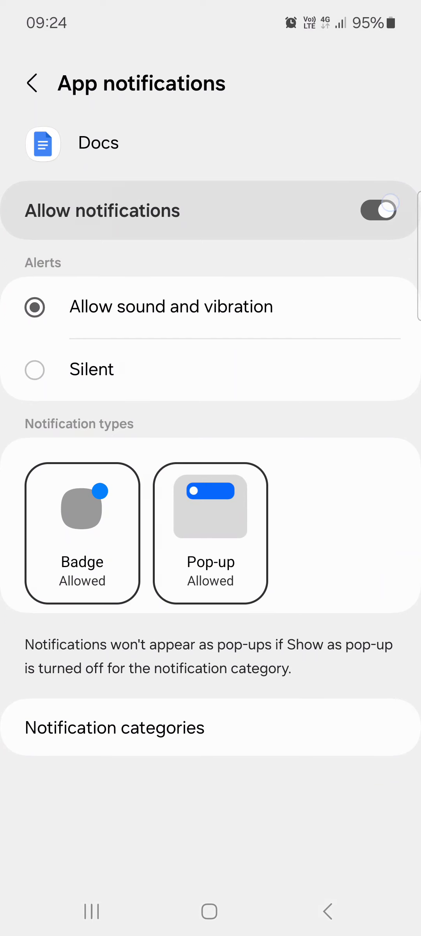
pyautogui.click(379, 210)
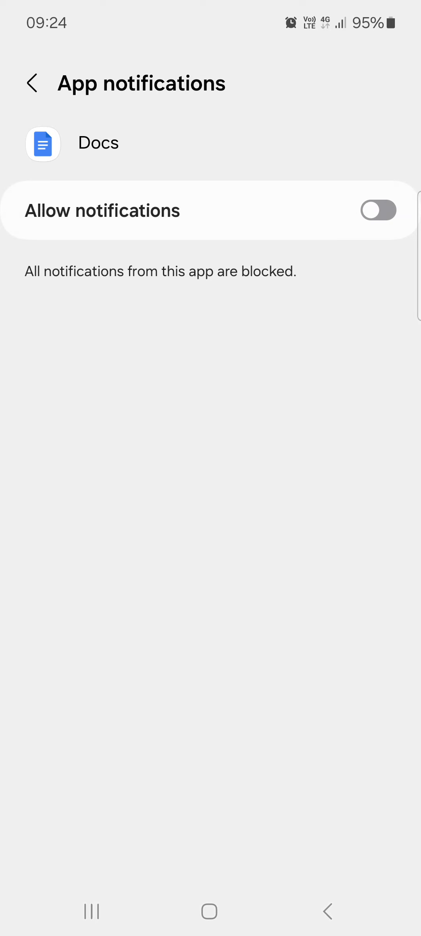
pyautogui.click(378, 210)
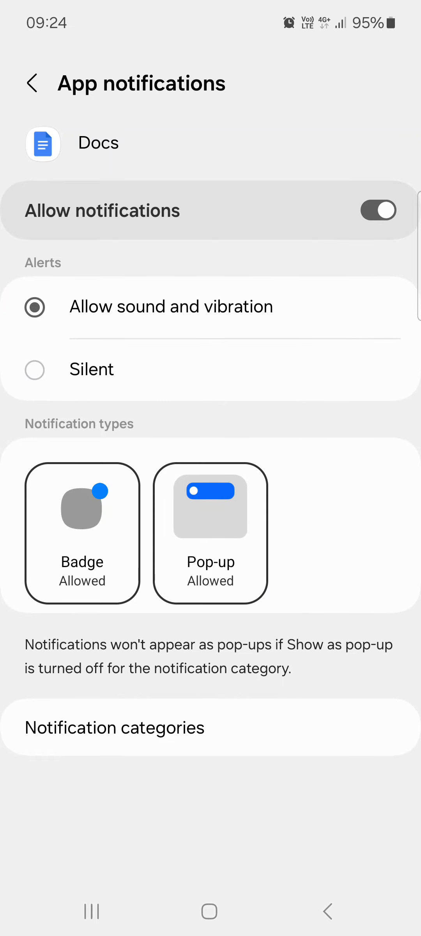
# Go back from Android notification settings to the Docs Settings screen
pyautogui.click(326, 911)
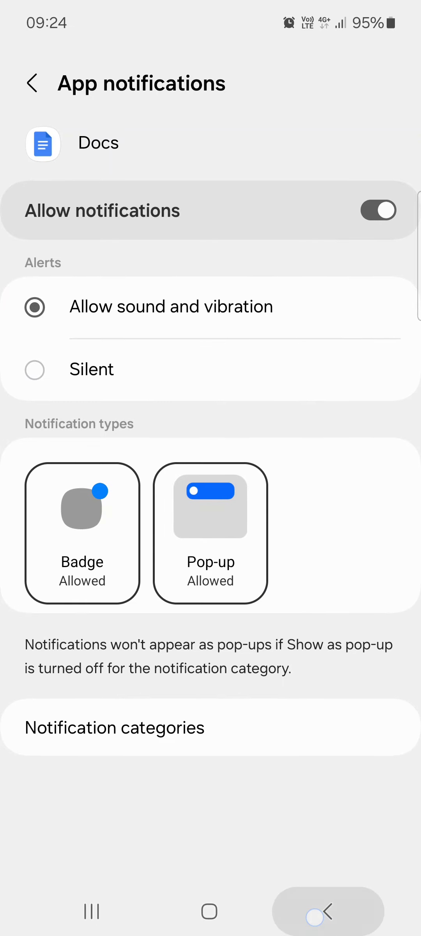
pyautogui.click(33, 82)
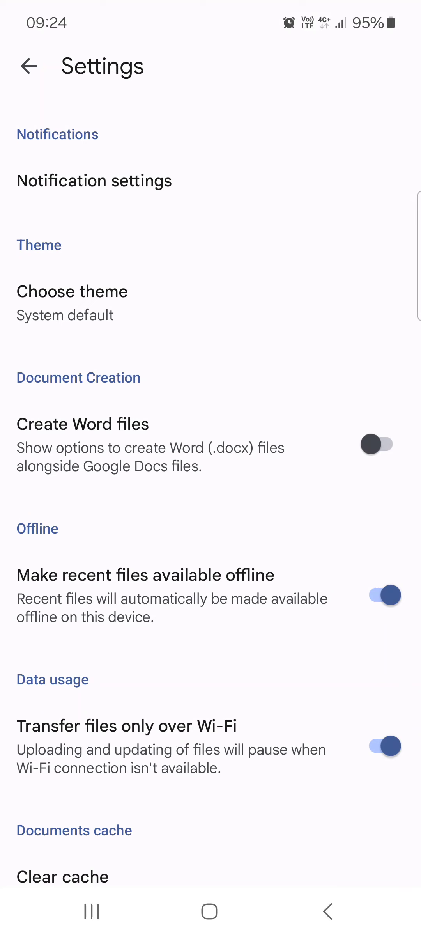